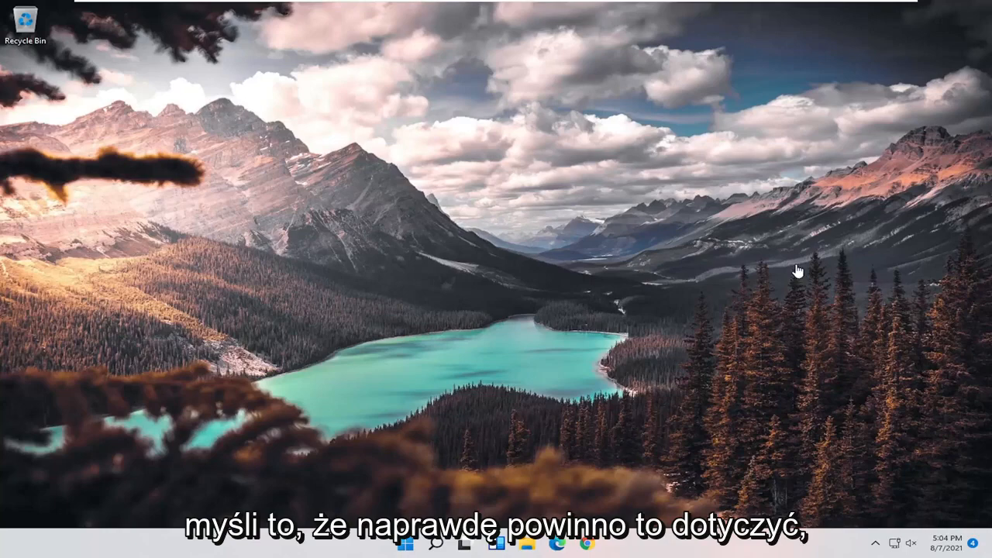
mouse_move(789, 289)
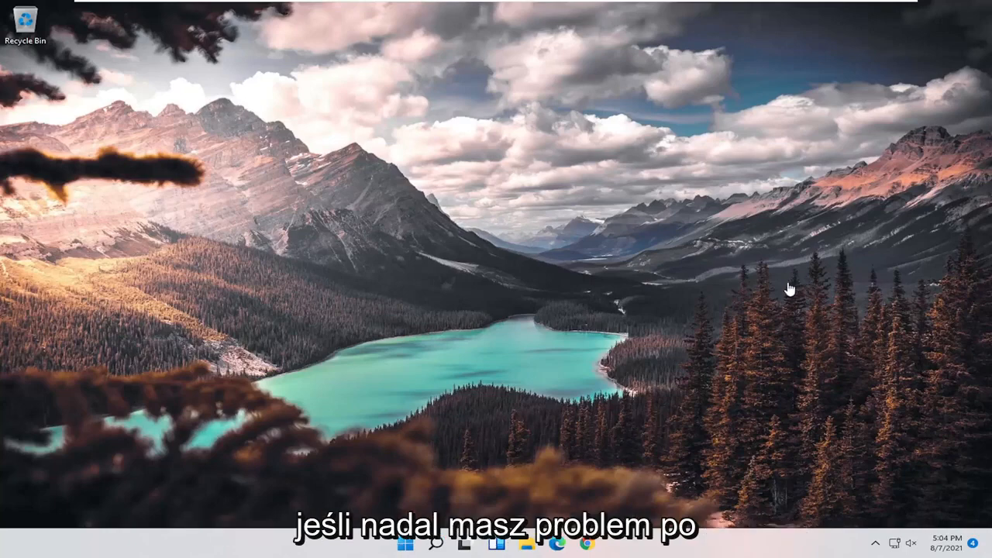
mouse_move(130, 303)
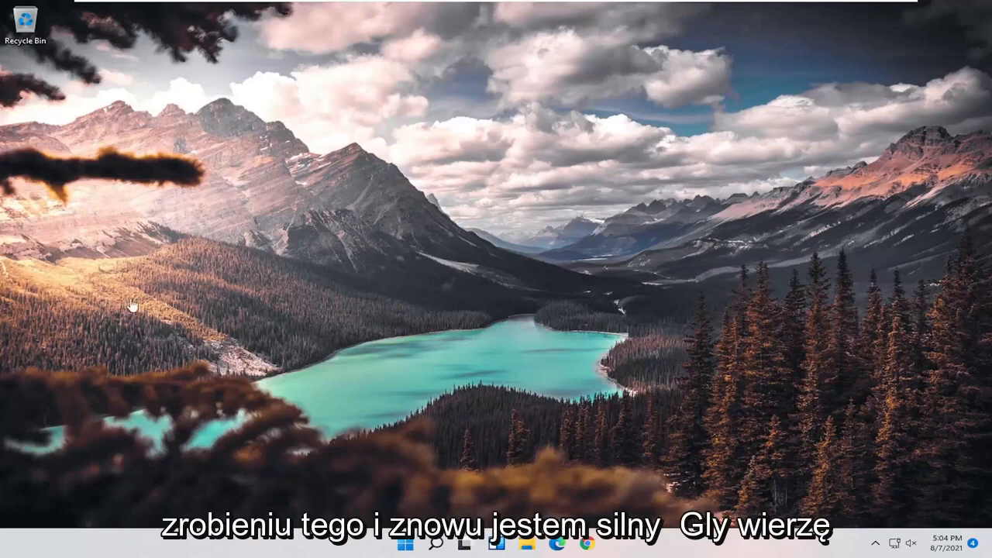
mouse_move(303, 200)
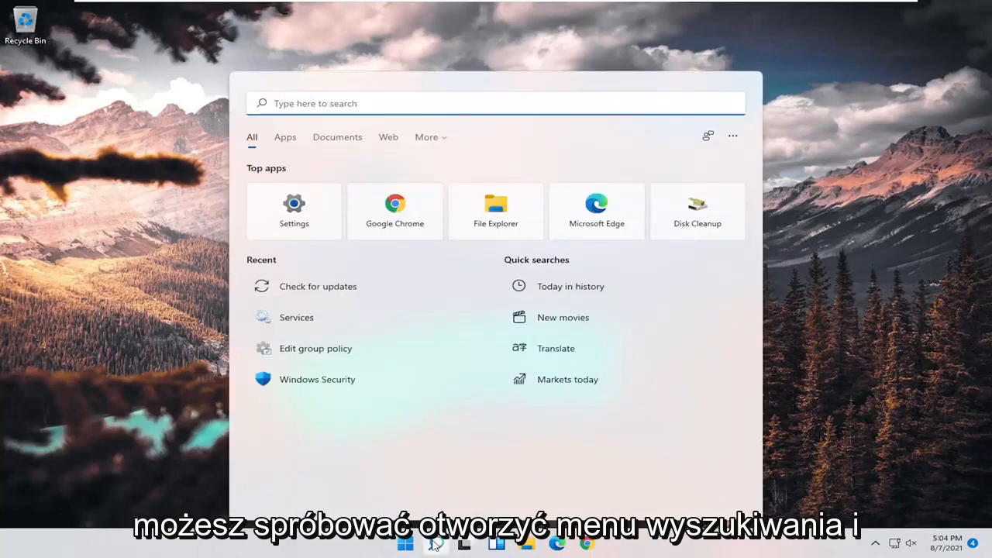
- Search 'device manager' and launch Device Manager from the best match
type("device manager")
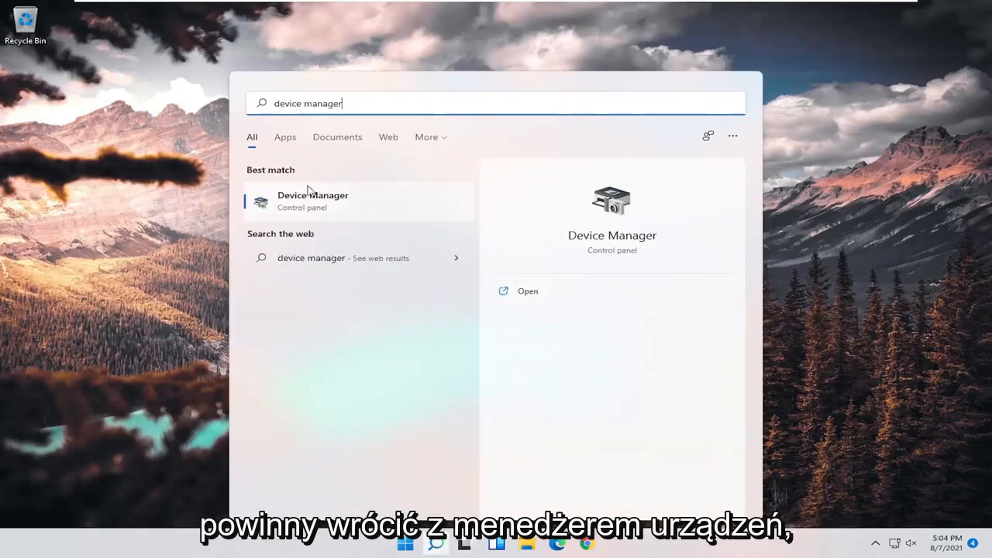
left_click(313, 202)
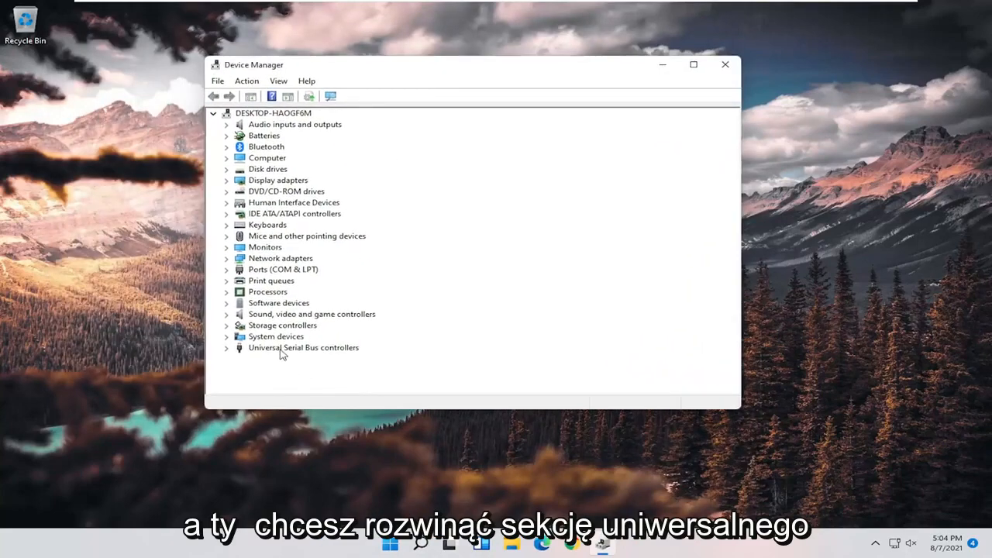
- Begin Update driver for the Generic USB Hub under Universal Serial Bus controllers
left_click(227, 347)
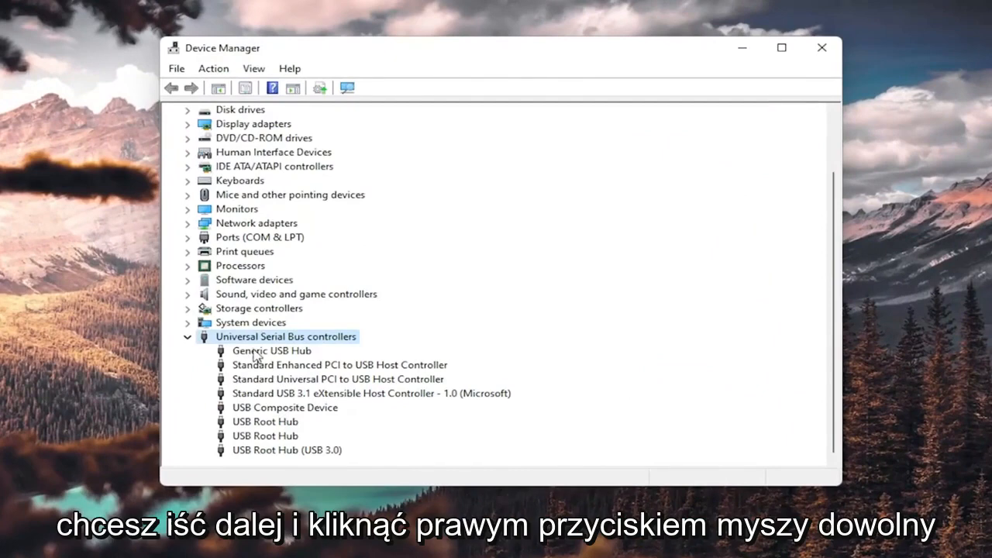
right_click(272, 351)
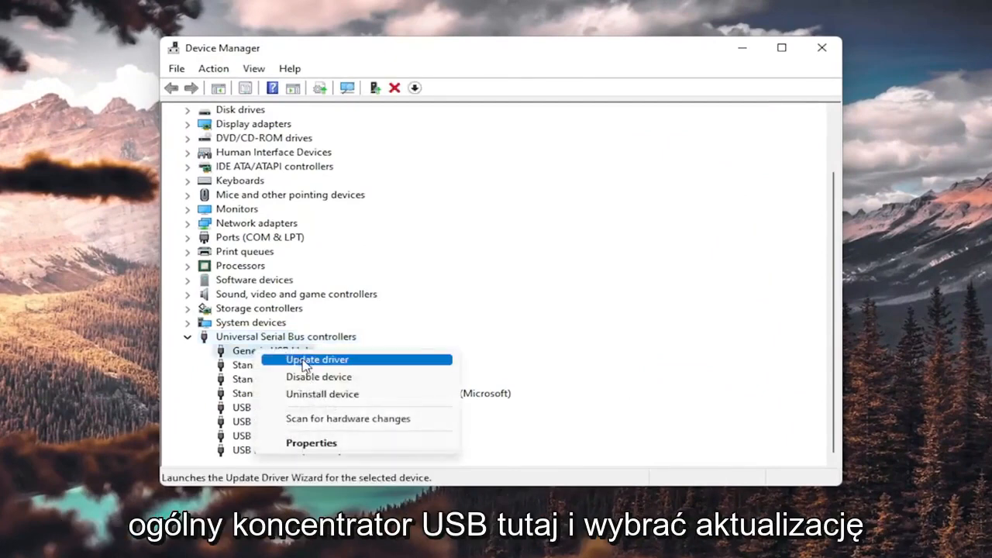
left_click(316, 360)
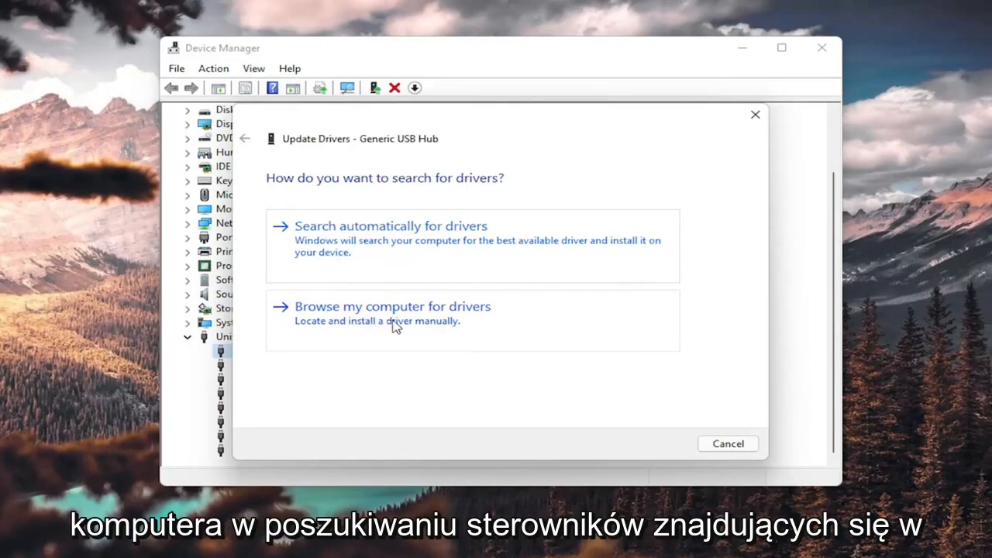
- Install the Generic USB Hub driver picked from the list of drivers on this computer
left_click(393, 307)
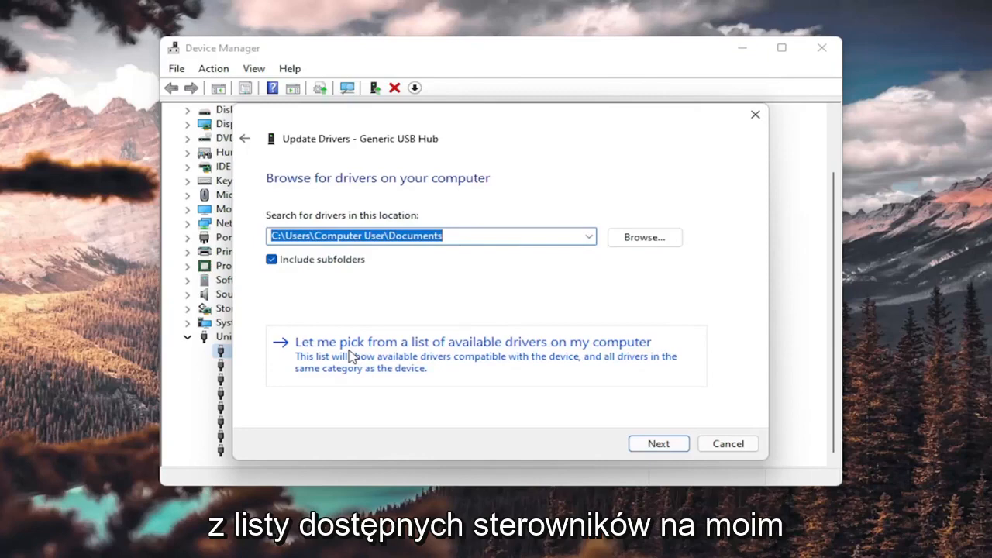
left_click(471, 343)
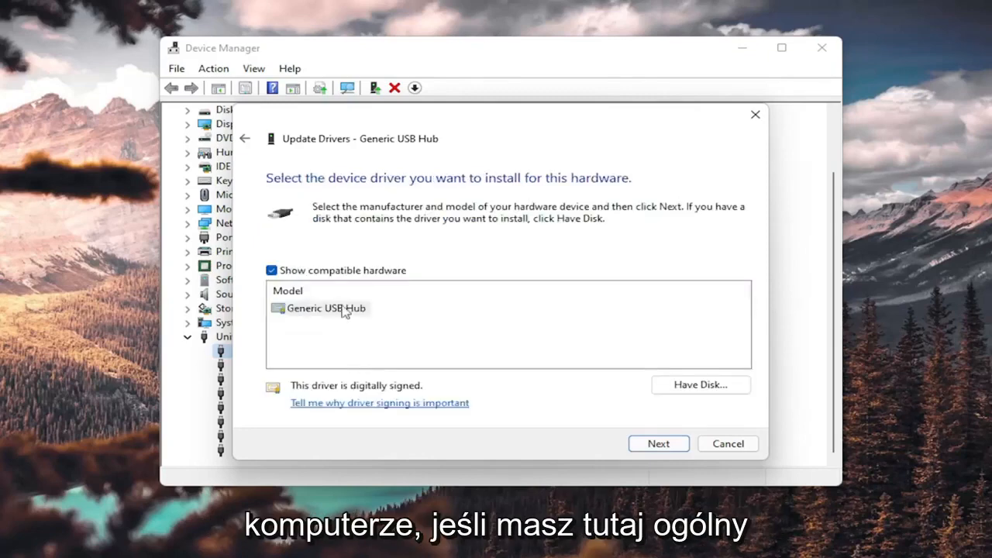
left_click(325, 307)
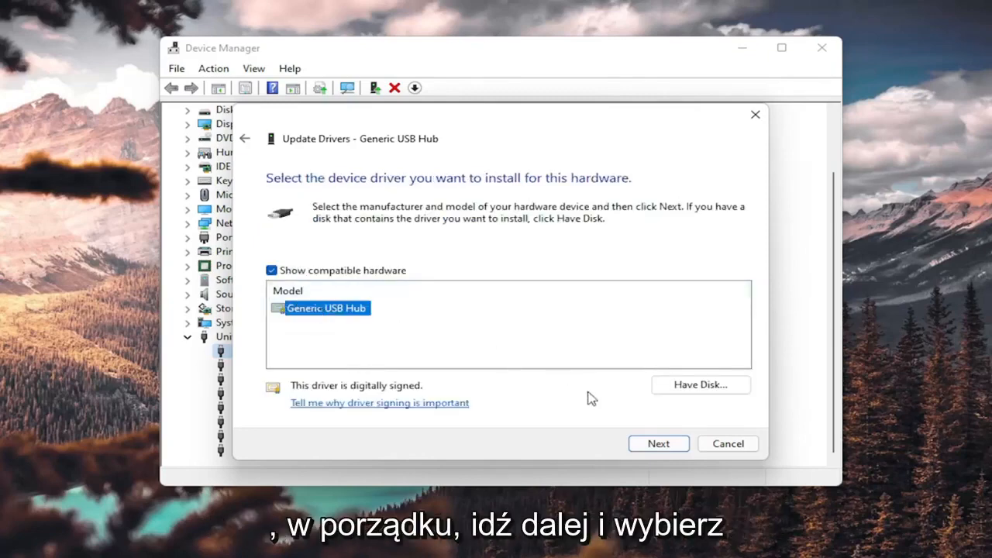
left_click(657, 443)
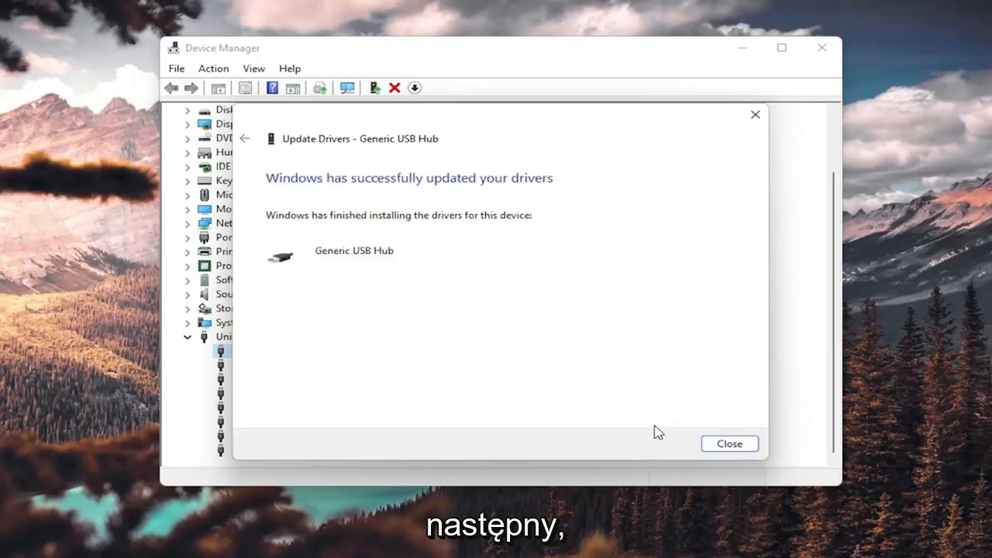
left_click(728, 444)
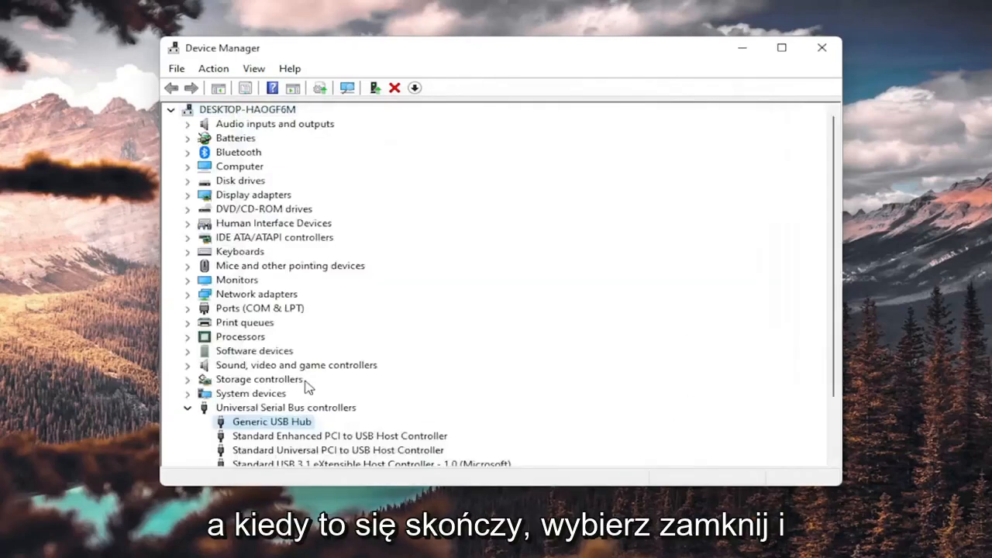
- Check the Generic USB Hub options, dismiss them, and close Device Manager
scroll("down", 3)
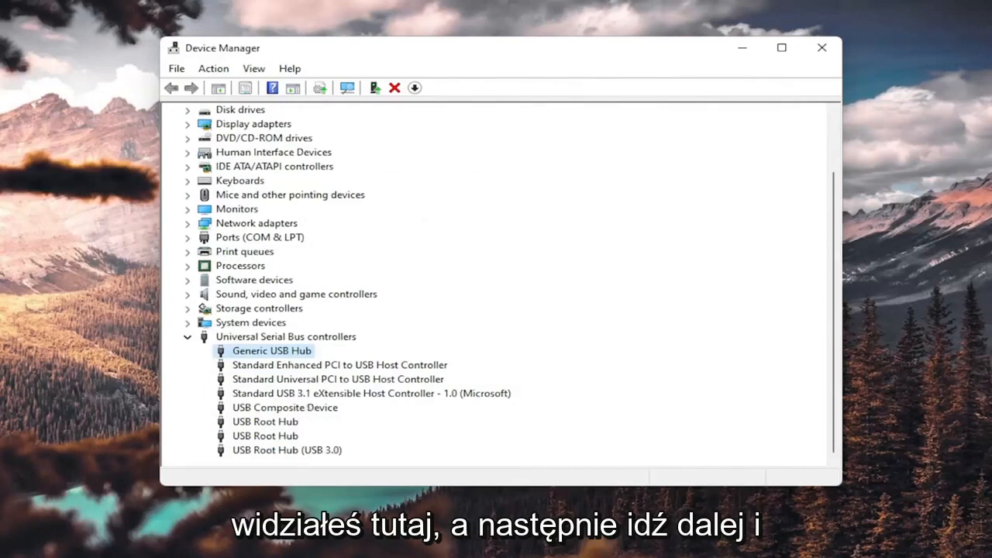
mouse_move(297, 373)
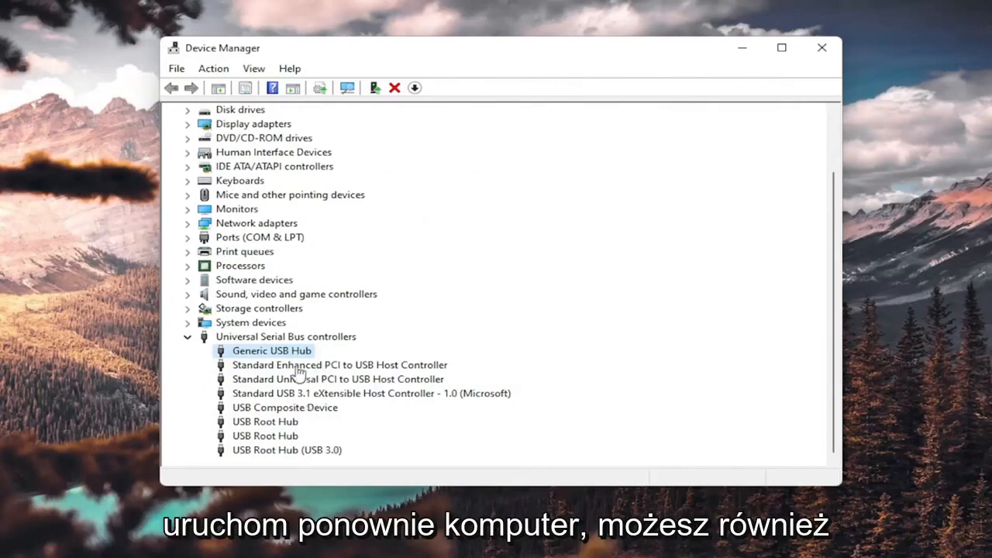
right_click(271, 350)
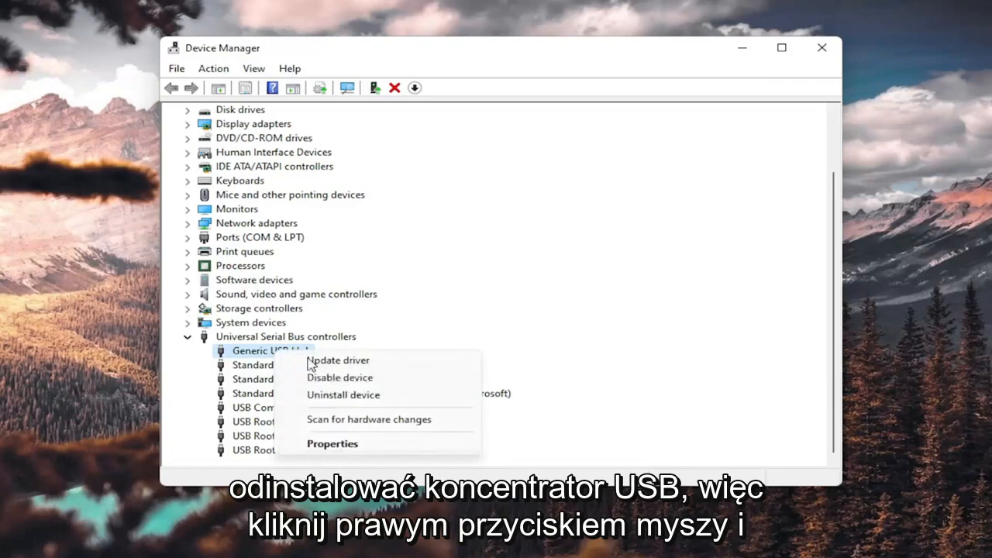
left_click(343, 395)
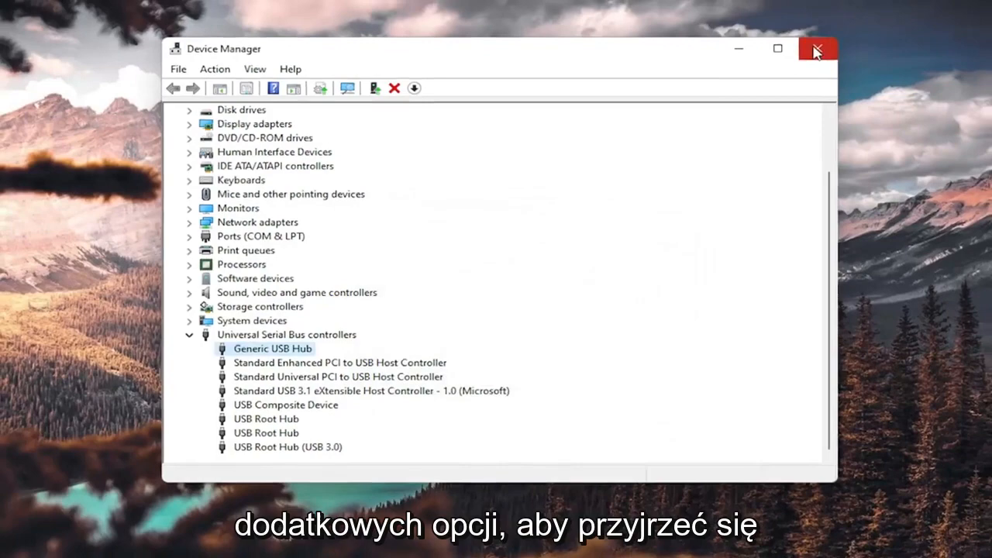
left_click(815, 49)
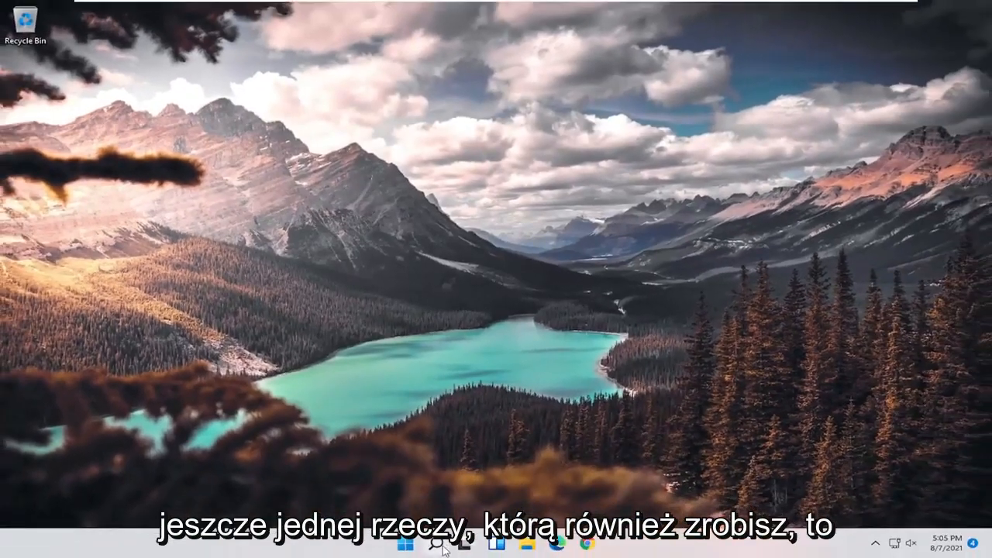
- Search 'cmd' and run Command Prompt as administrator, approving the UAC prompt
type("cmd")
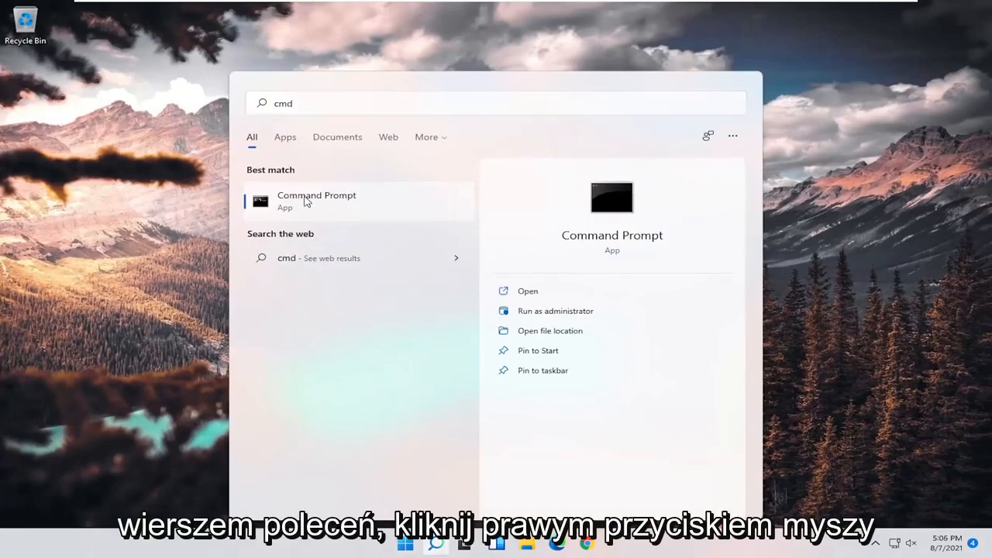
left_click(555, 310)
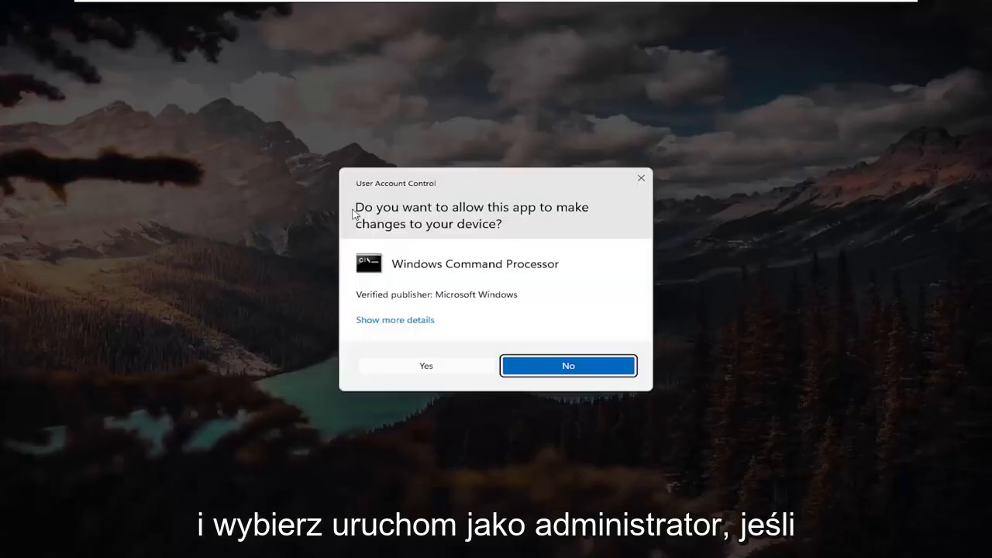
mouse_move(424, 353)
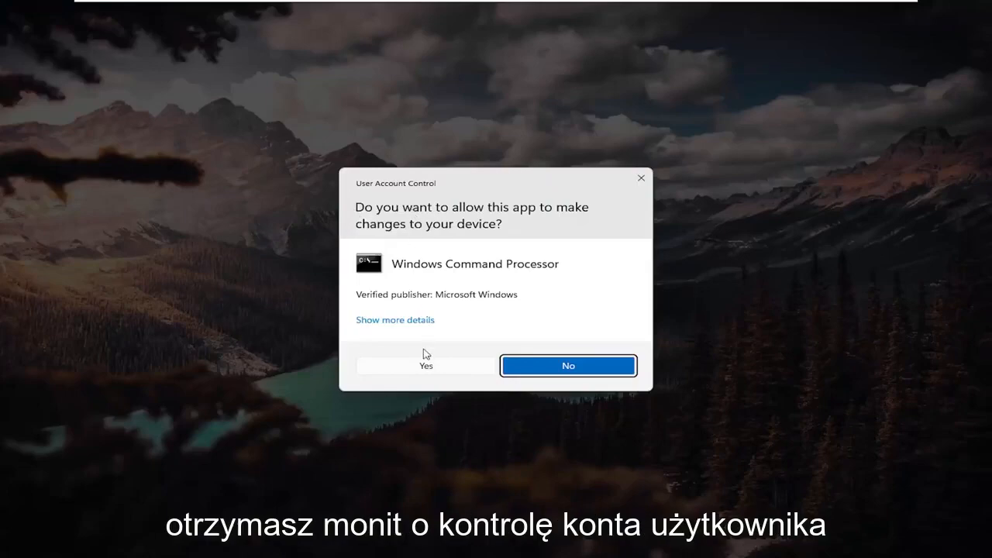
left_click(424, 366)
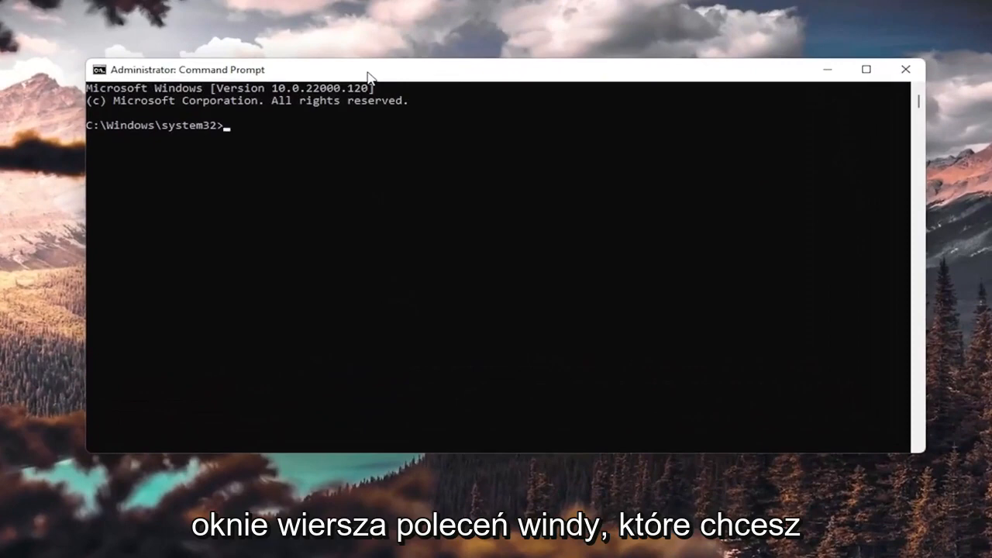
- Run 'sfc /scannow' in the Administrator Command Prompt
type("sfc")
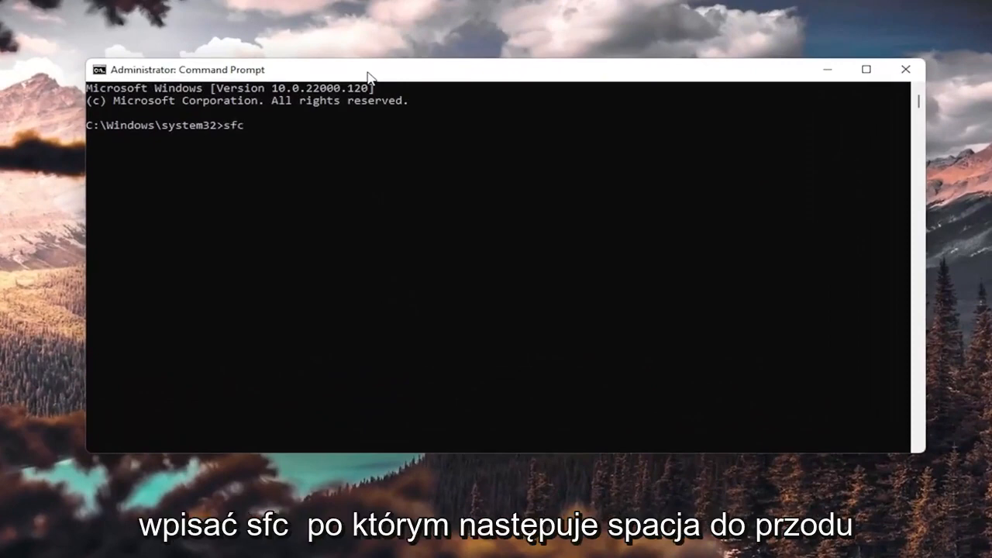
type("/scan")
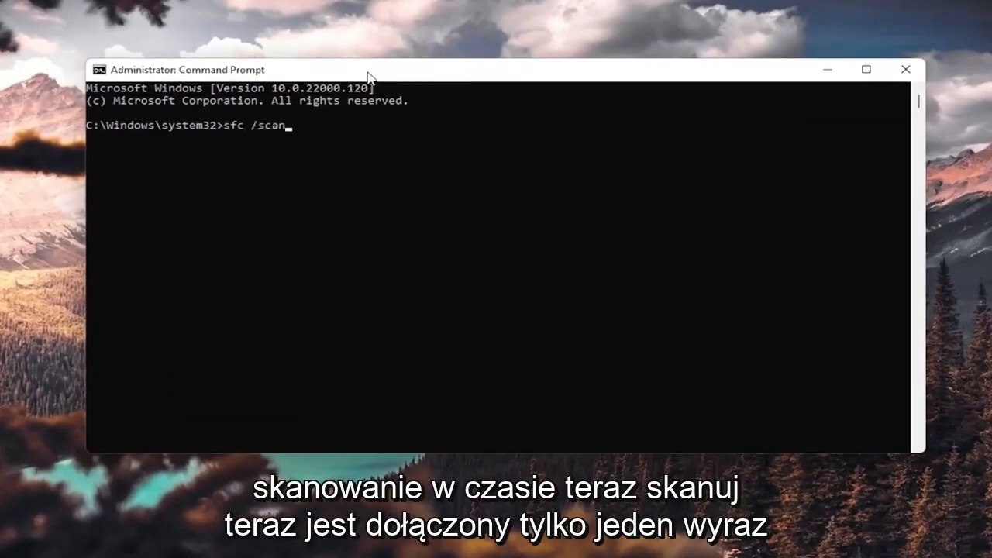
type("now")
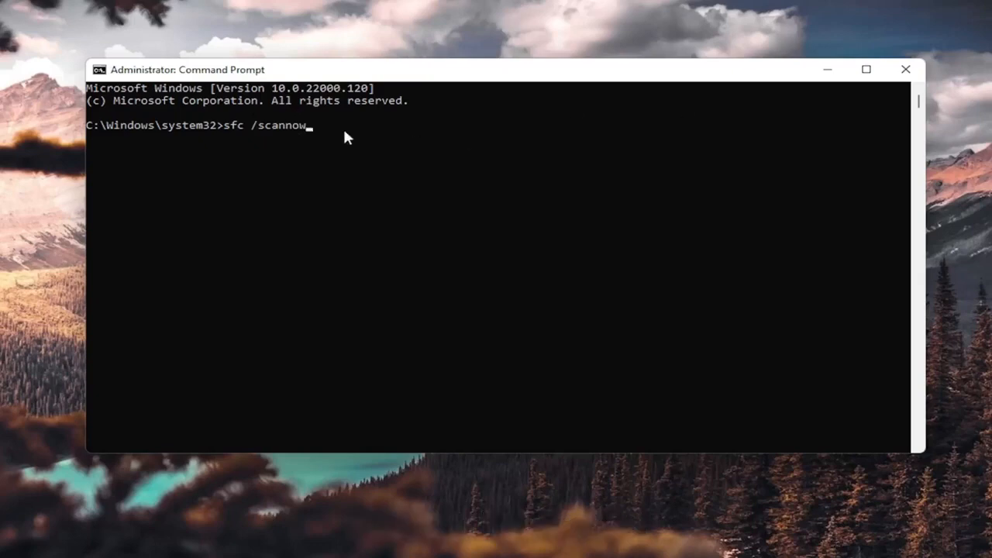
key("Enter")
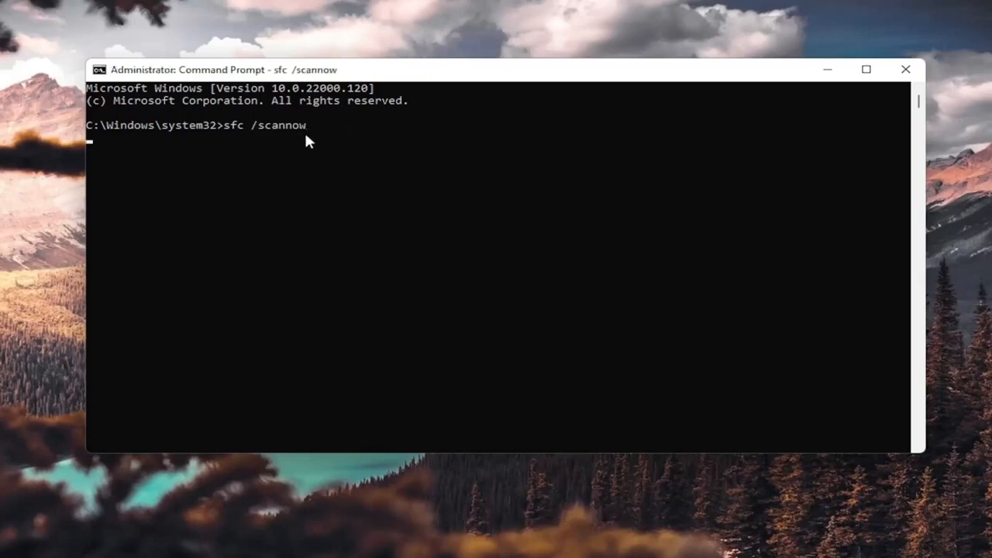
- Wait for the sfc scan to reach 100% verification with no integrity violations
key("enter")
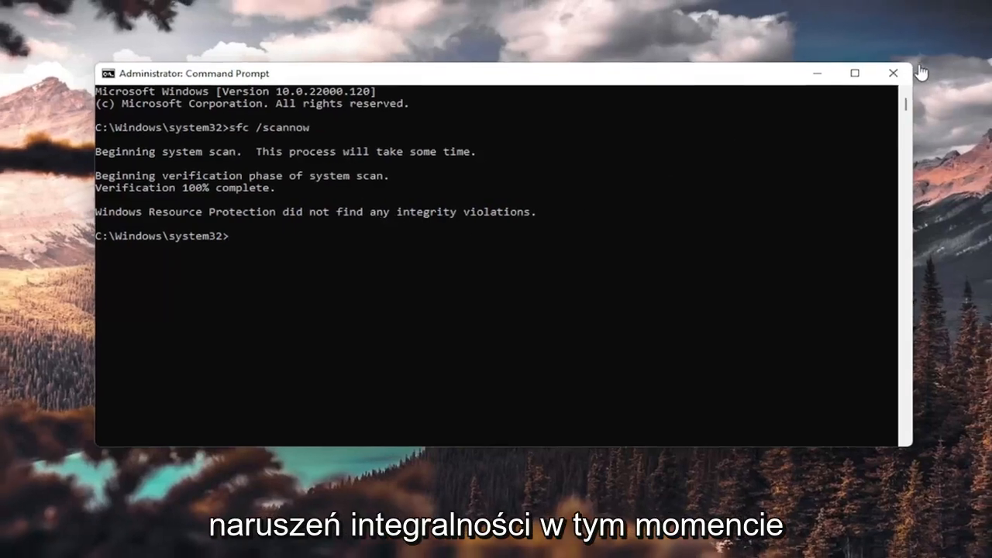
- Close Command Prompt and restart the computer from the Start power menu
left_click(893, 73)
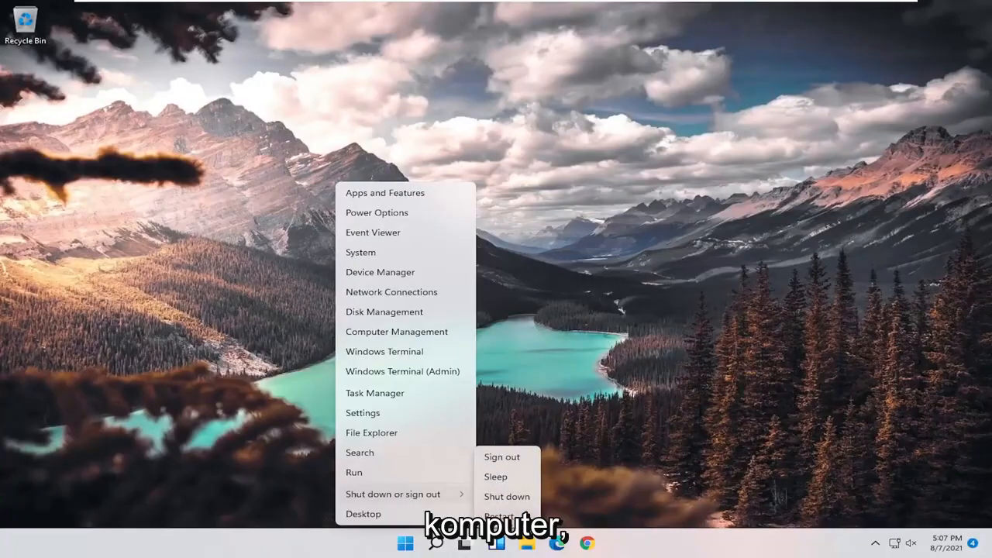
left_click(502, 456)
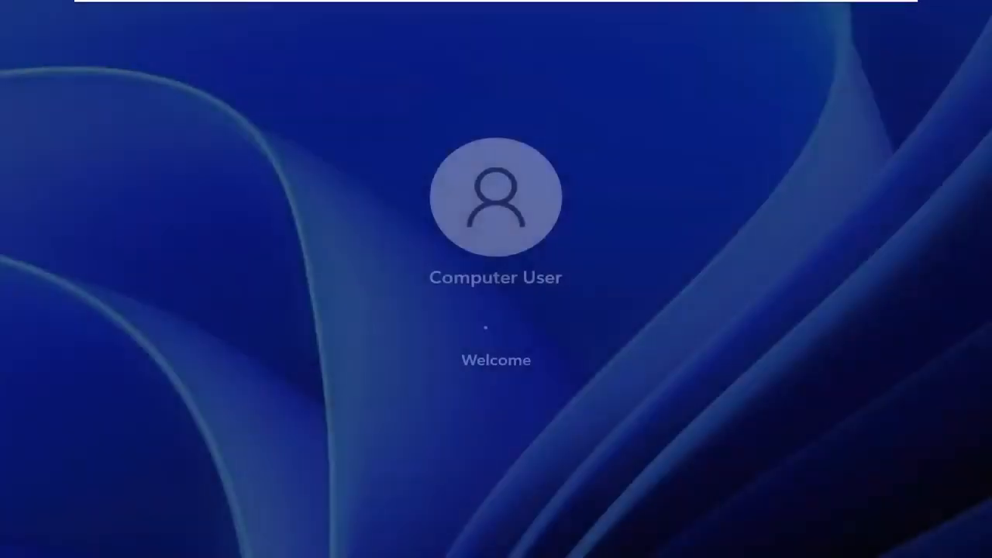